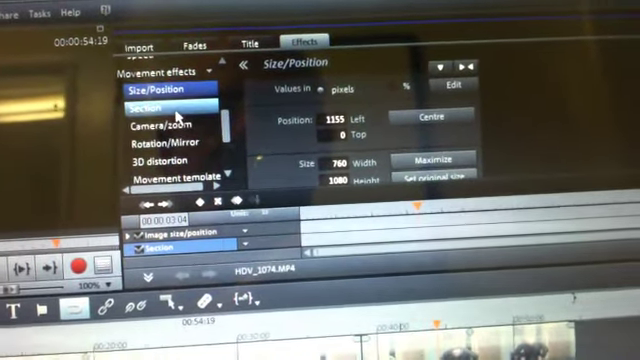
Step: Show the Section movement effect settings for the HDV_1074 clip (760×1080 section, left 1155)
{"action": "left_click", "coordinate": [150, 103]}
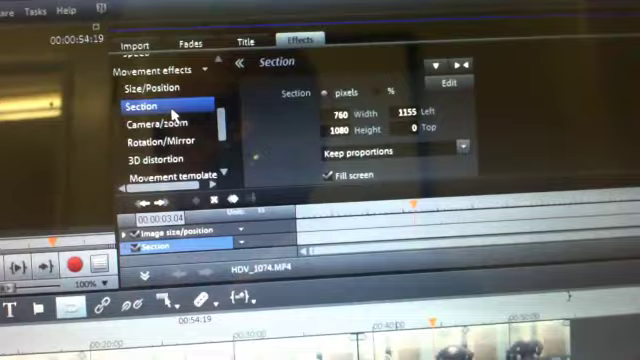